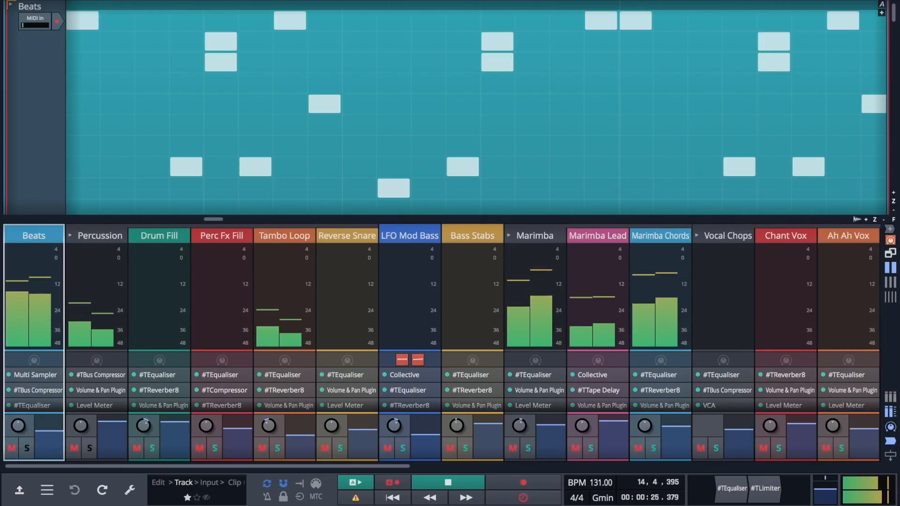
- Open the Track actions panel for the Beats track from the mixer
right_click(34, 236)
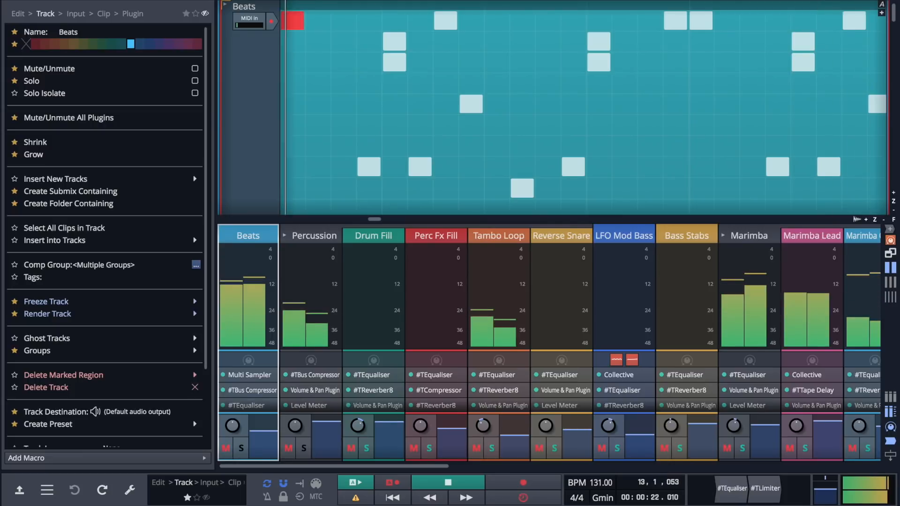
click(448, 482)
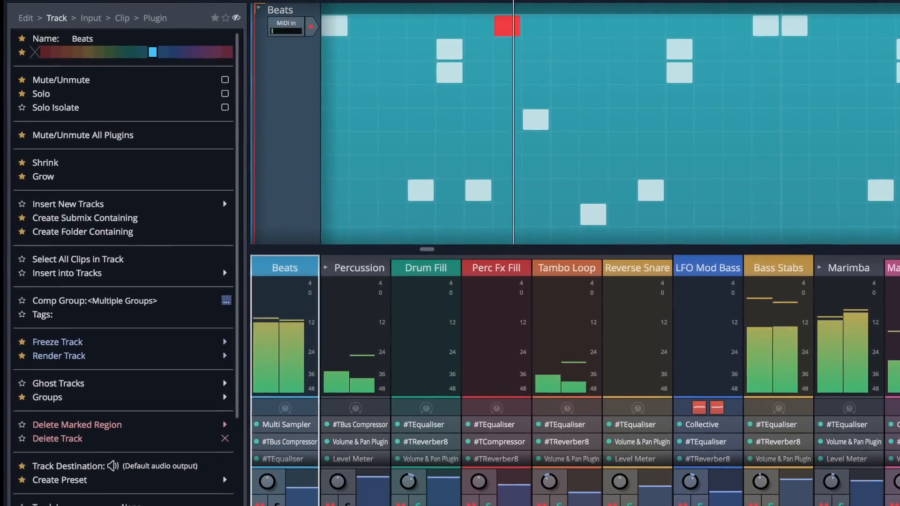
click(43, 6)
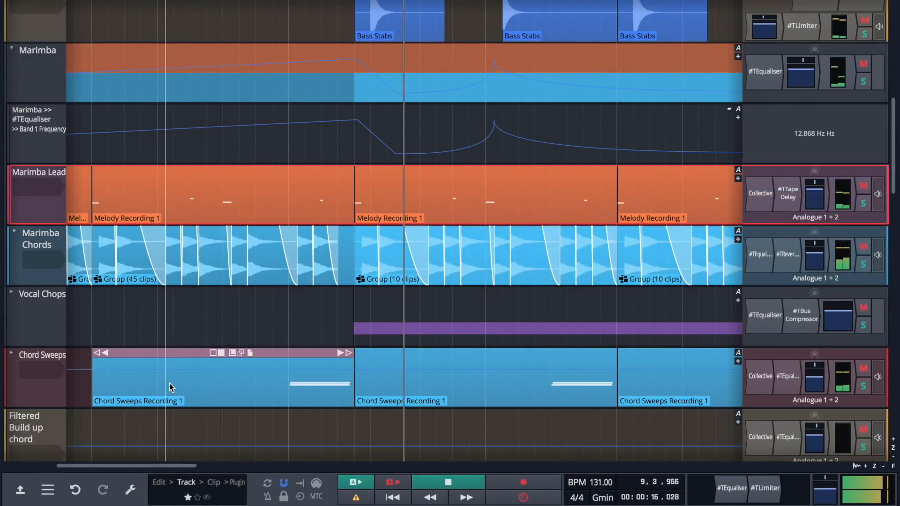
- Show the Marimba Lead track's actions, then its Clip and Plugin actions via the breadcrumbs
right_click(38, 171)
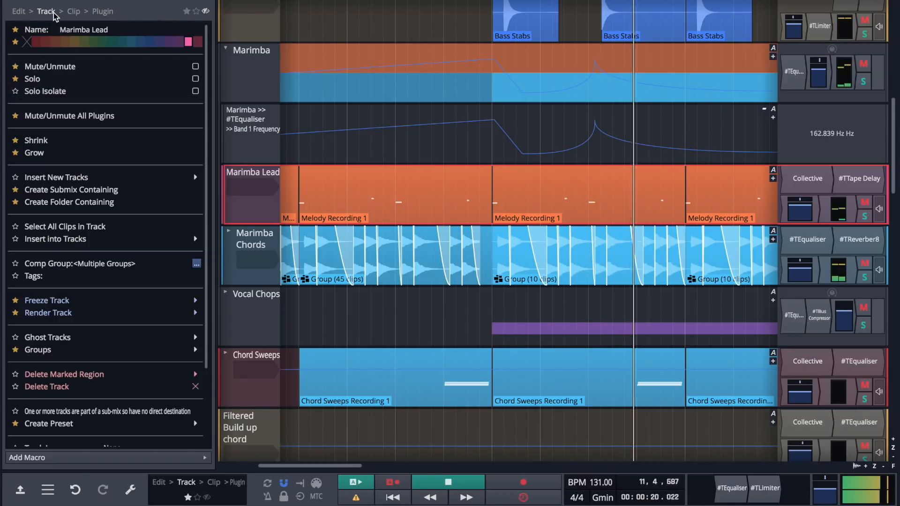
click(73, 11)
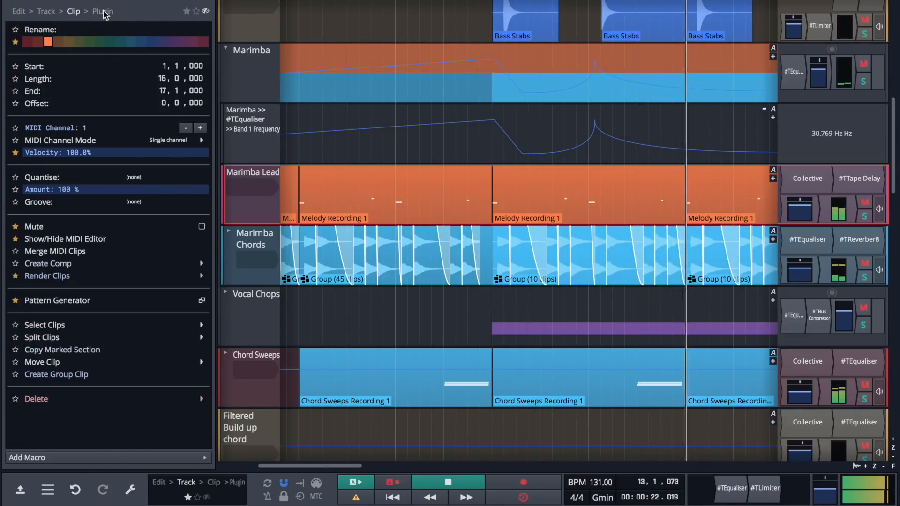
click(102, 11)
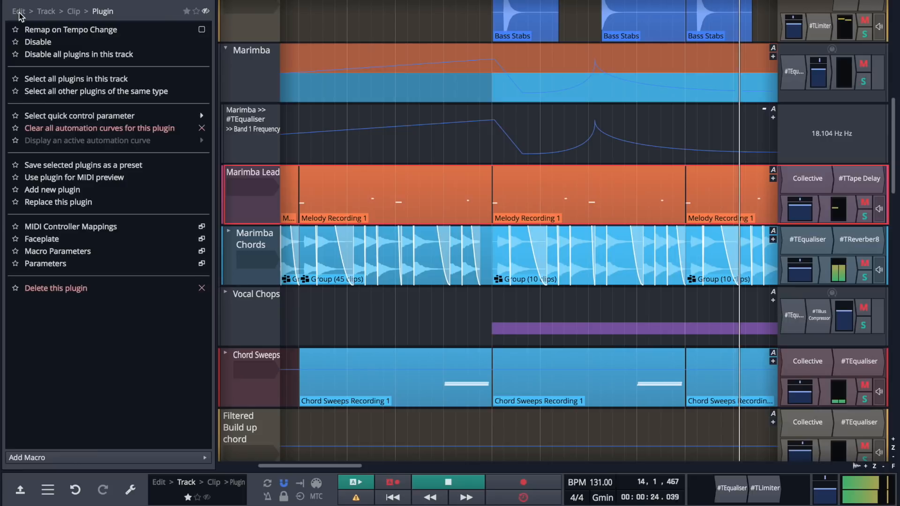
click(18, 11)
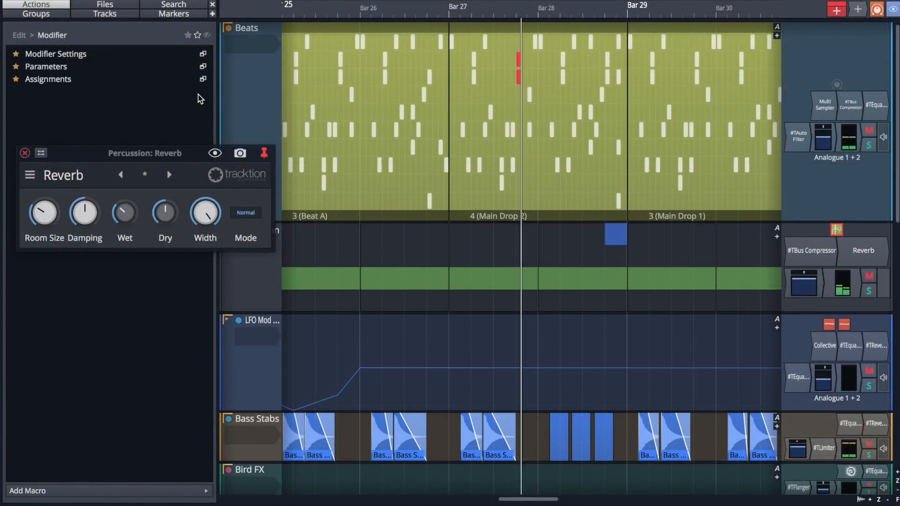
- Select the modifier to list Modifier actions and open the Percussion: Reverb window
click(203, 54)
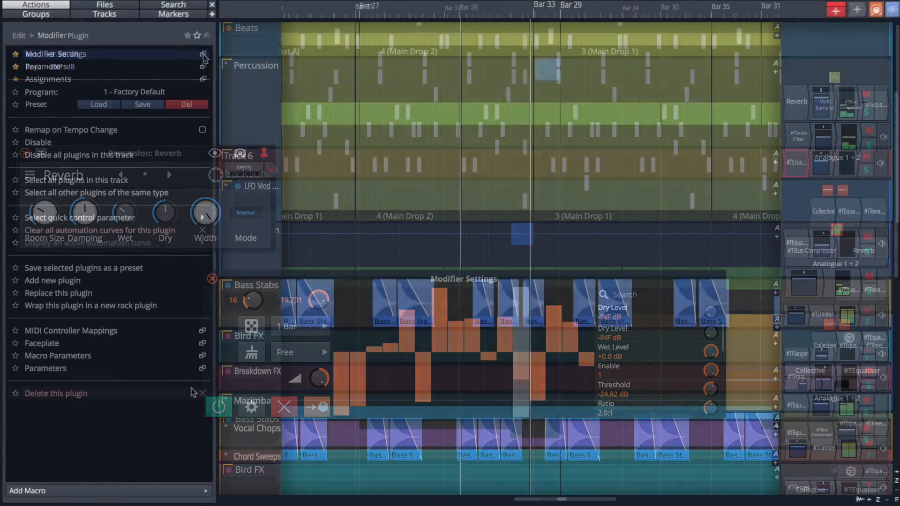
click(42, 342)
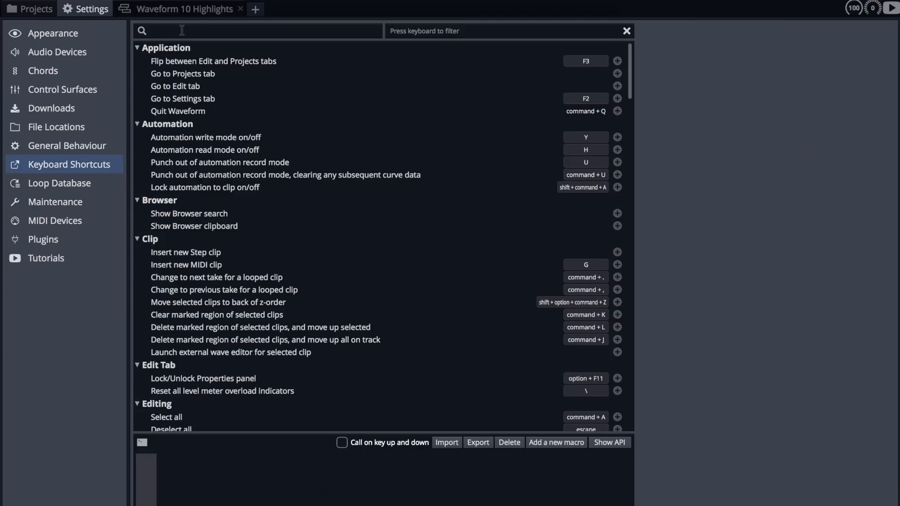
- Filter shortcuts for 'fav' and add a shortcut for Show favourite actions menu
text(fav)
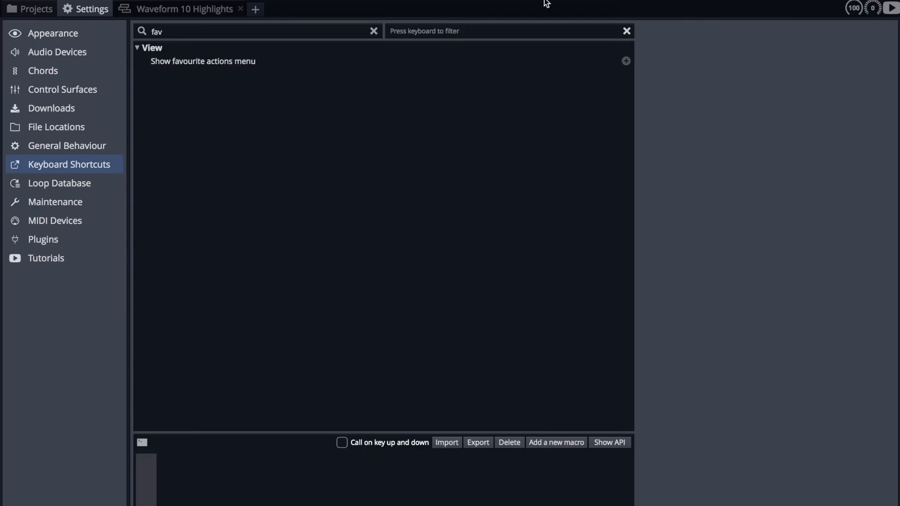
click(626, 60)
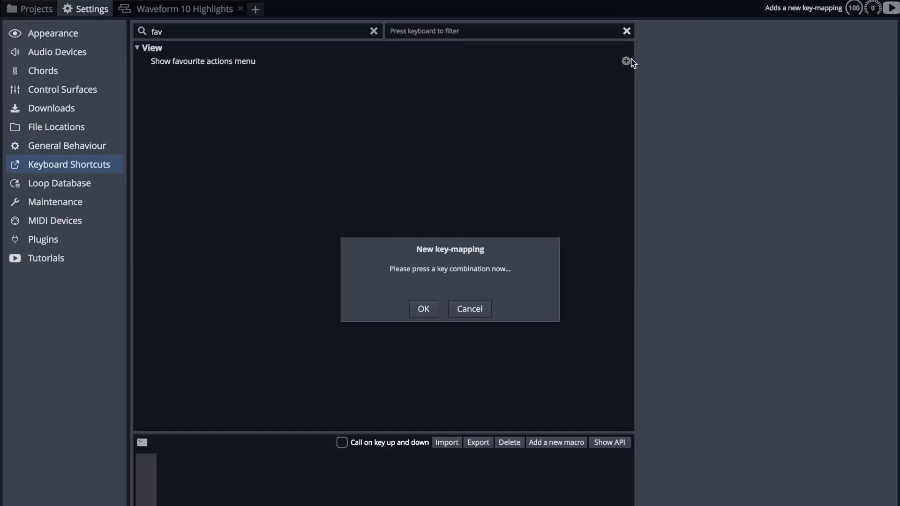
click(468, 309)
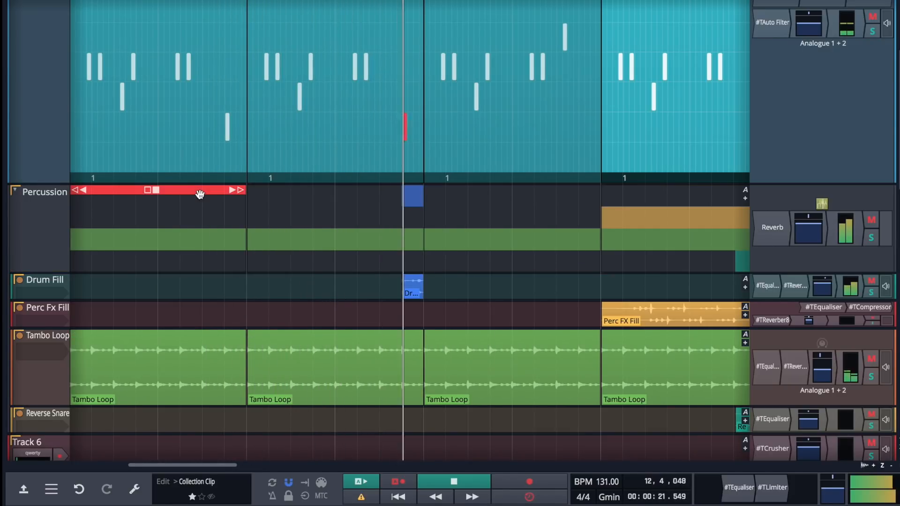
- Right-click the Percussion track's collection clip header to show its actions
right_click(199, 193)
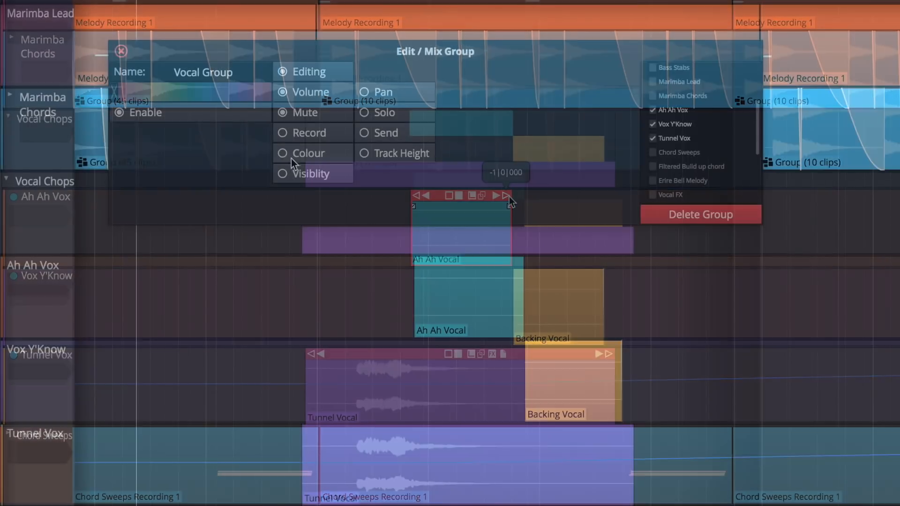
- Enable colour linking for Vocal Group and scroll down through the link options
click(282, 174)
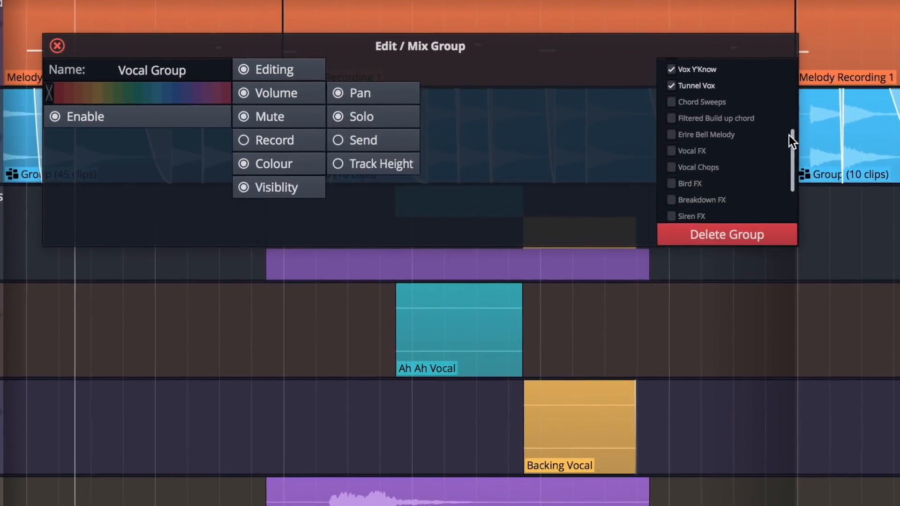
scroll(down, 3)
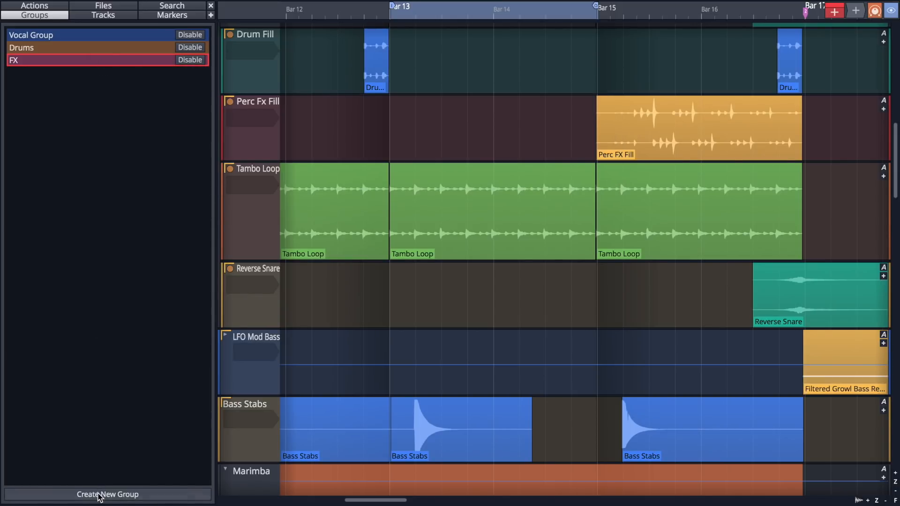
- Create a new group in the Groups tab and name it Bass
click(107, 494)
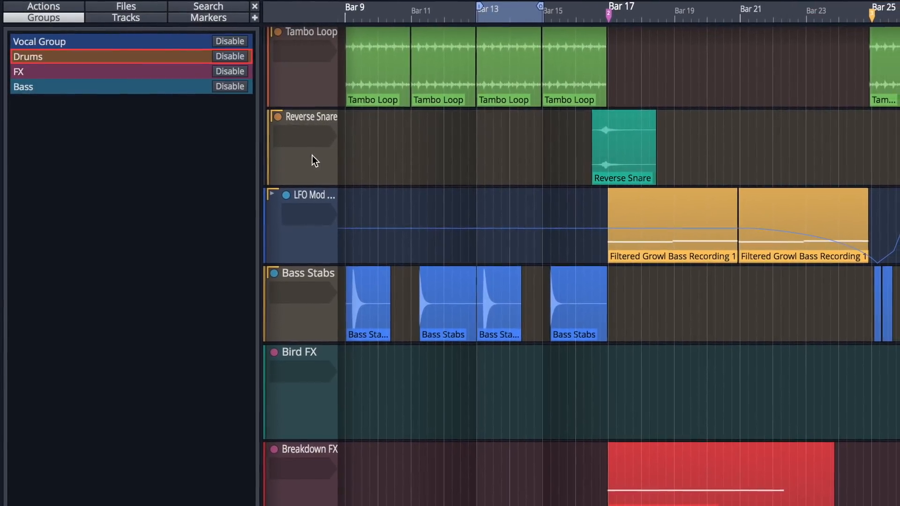
click(23, 85)
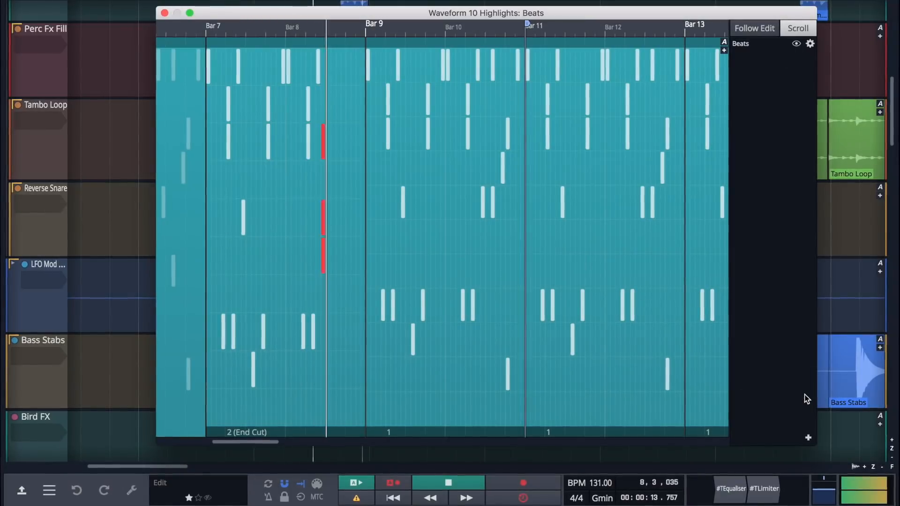
- Add Tambo Loop beside Beats in the multi-track editor window's track list
click(810, 44)
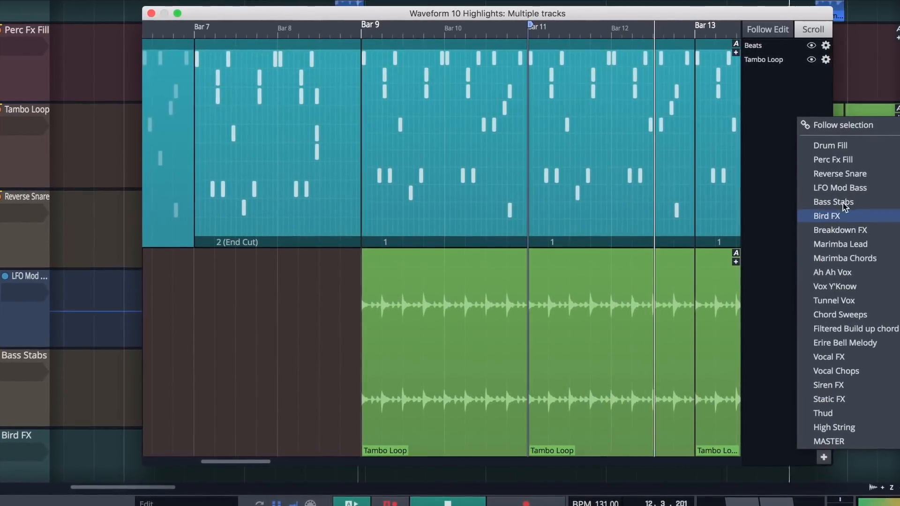
click(833, 202)
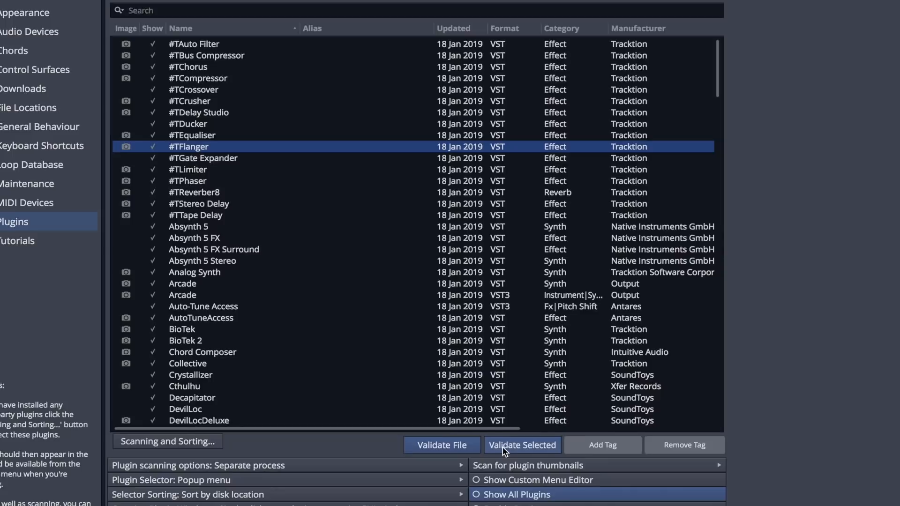
- Select #TFlanger in the plugins list and run Validate Selected
click(521, 445)
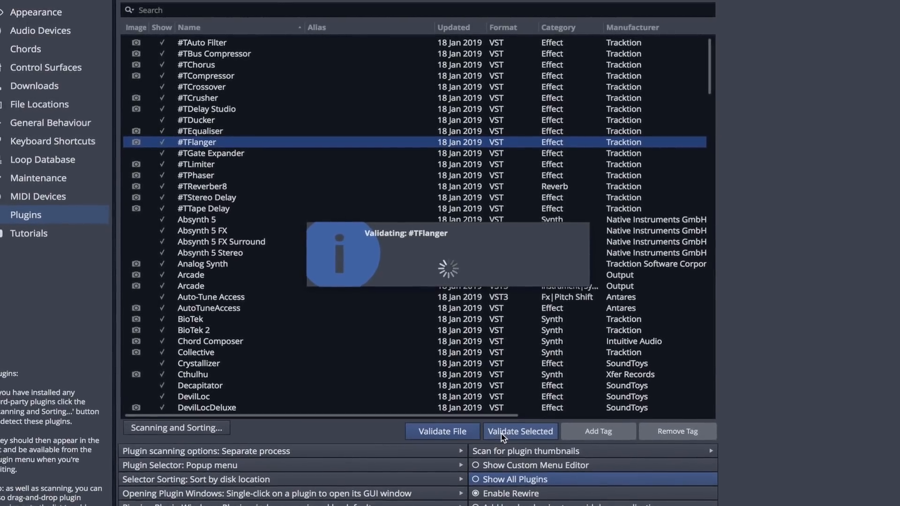
click(519, 431)
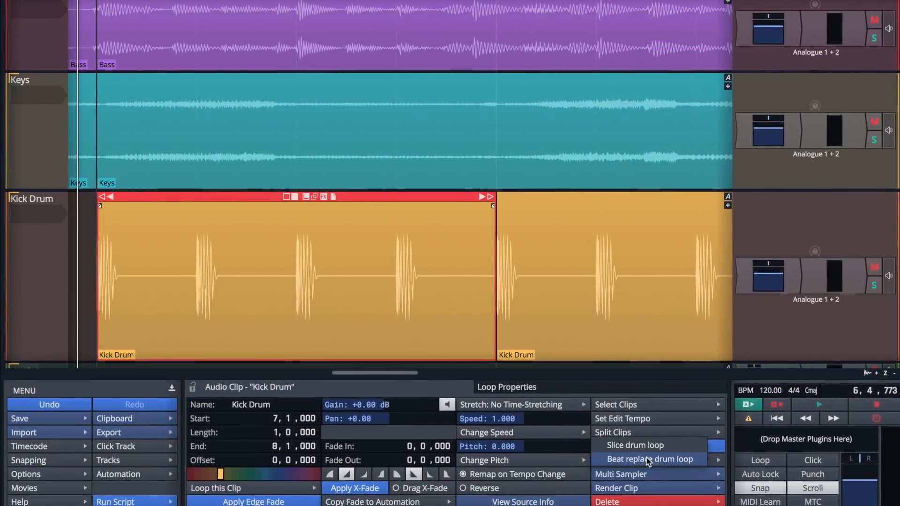
- Beat-replace the Kick Drum loop, create MIDI, and confirm the Kick Drum sound layer
click(620, 473)
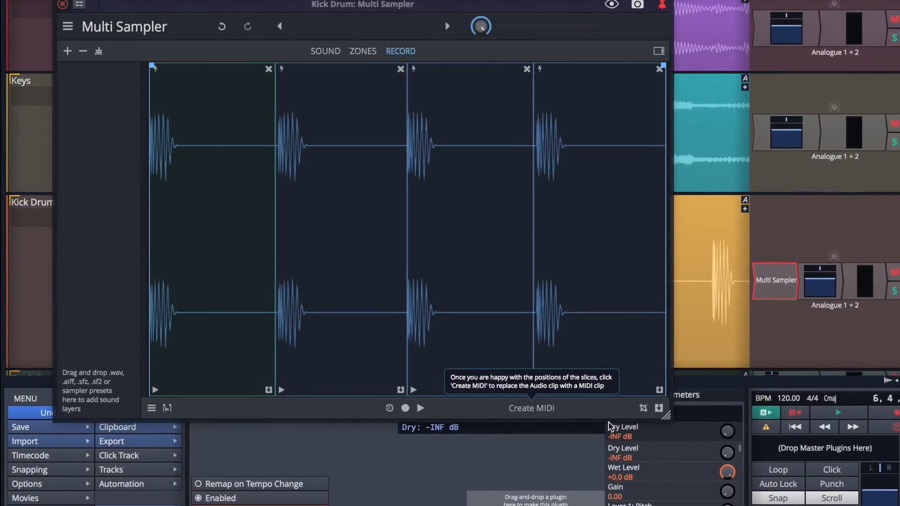
click(66, 51)
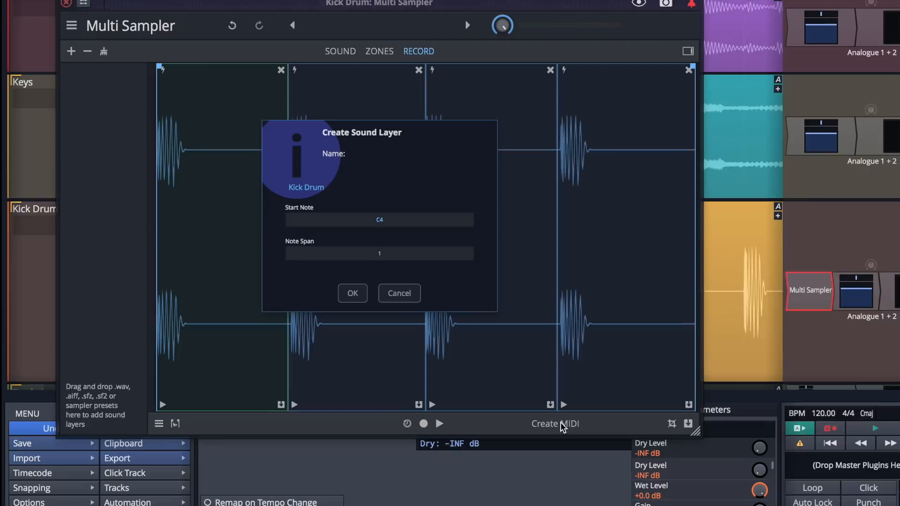
click(352, 293)
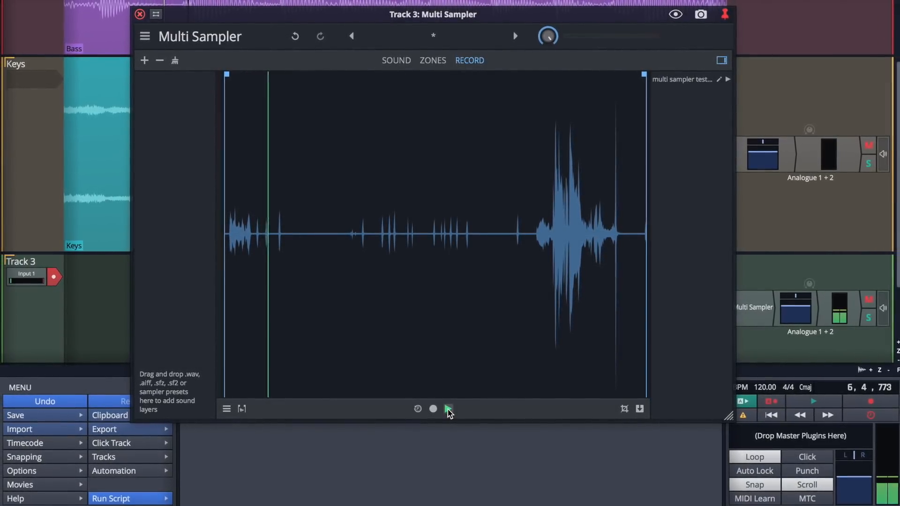
- Play back the sample recorded into the Multi Sampler, then open the sampler's main options
click(448, 409)
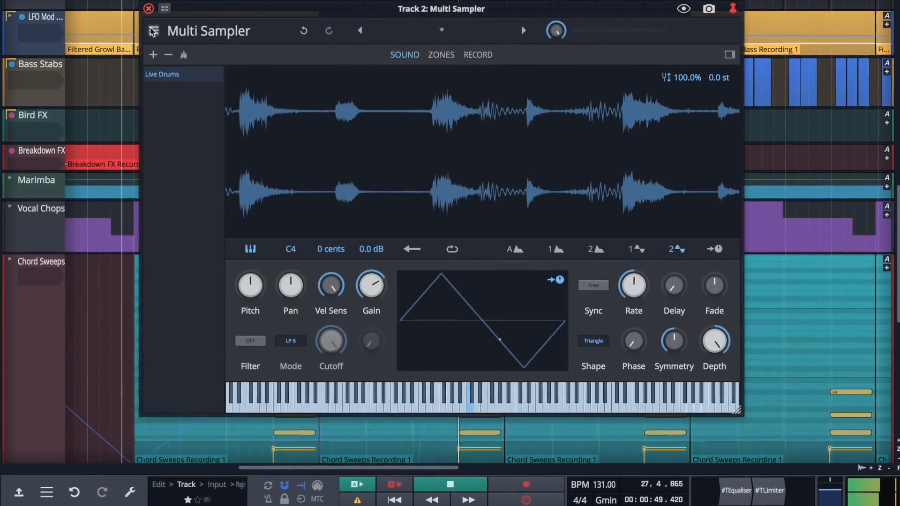
click(153, 31)
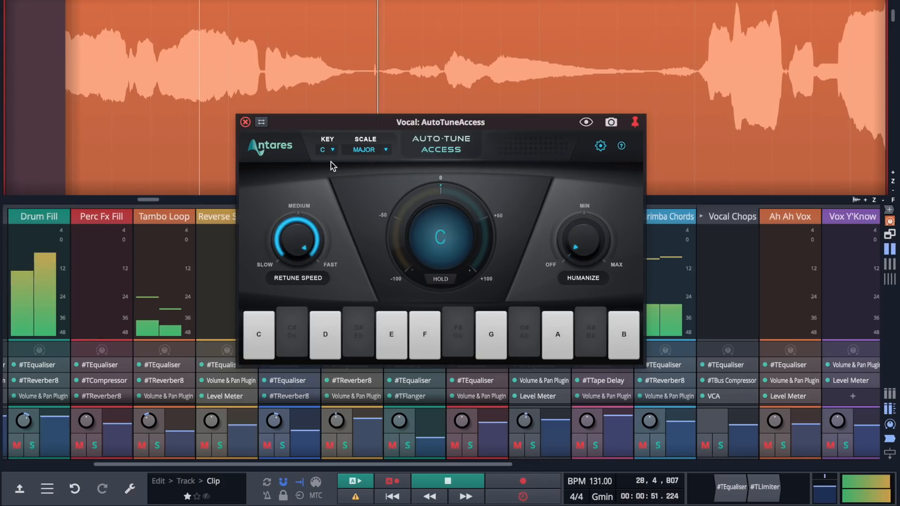
- Pick the correction key, set the scale to Minor, and adjust Humanize, ending on A minor
click(327, 149)
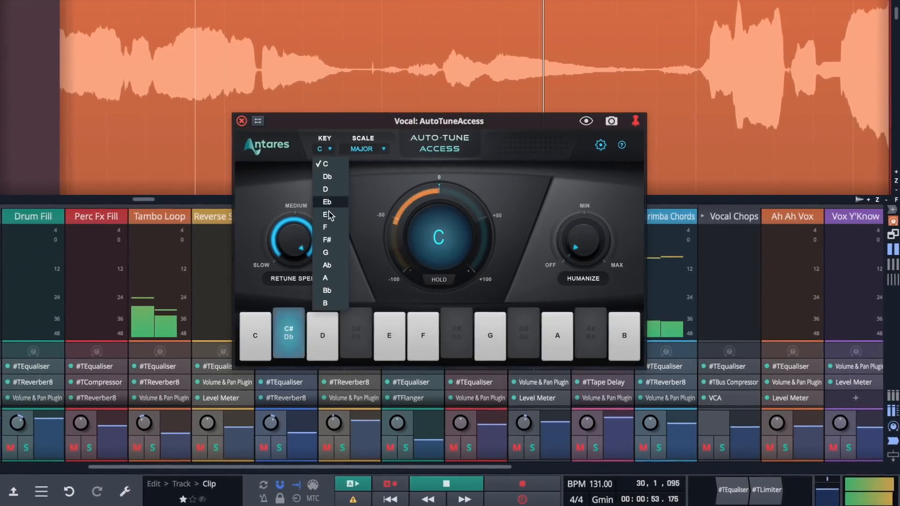
click(325, 215)
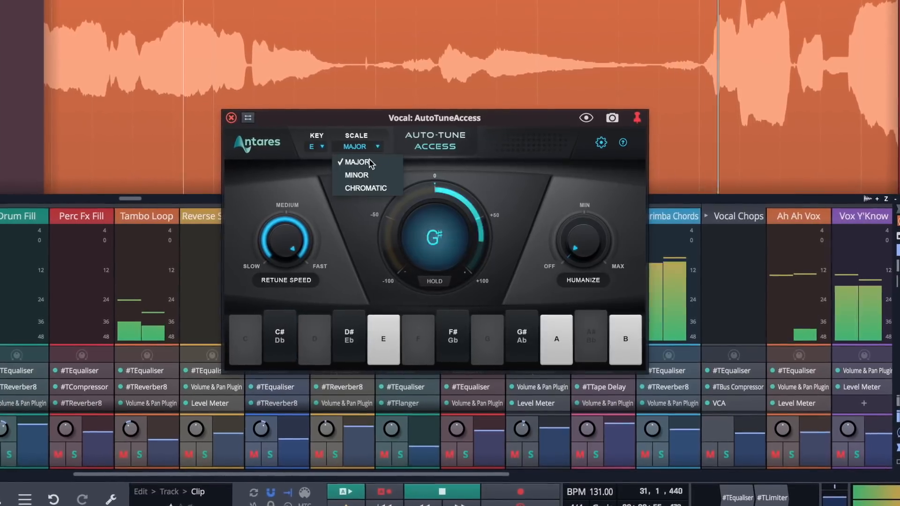
click(356, 175)
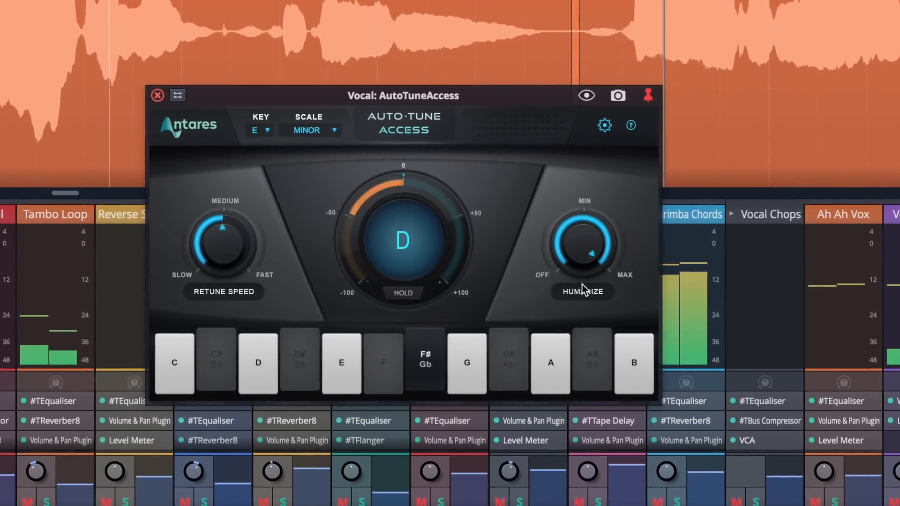
click(461, 370)
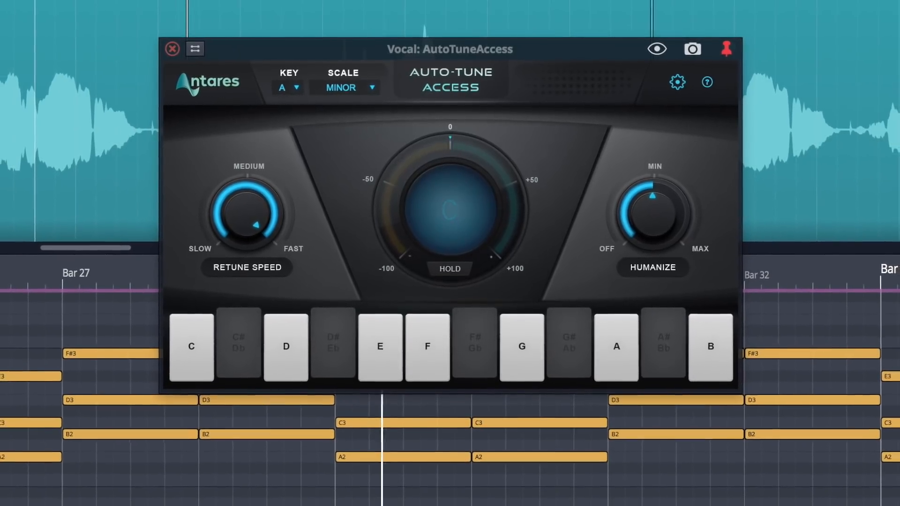
click(191, 346)
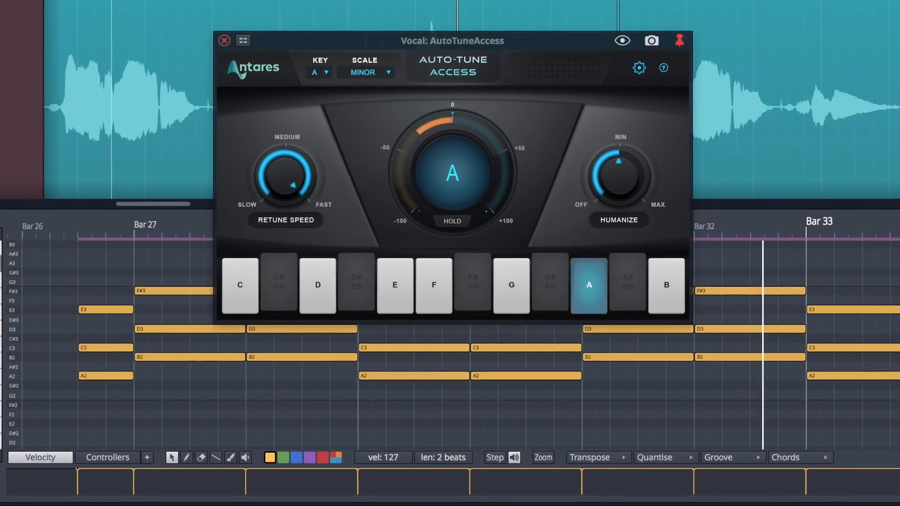
click(325, 271)
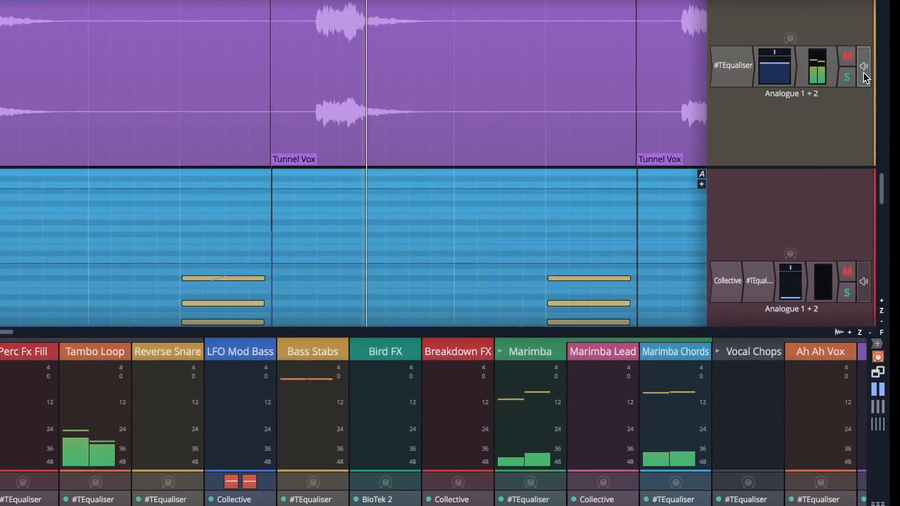
- Open the #TReverber8 plugin window from the Tambo Loop mixer strip
click(863, 64)
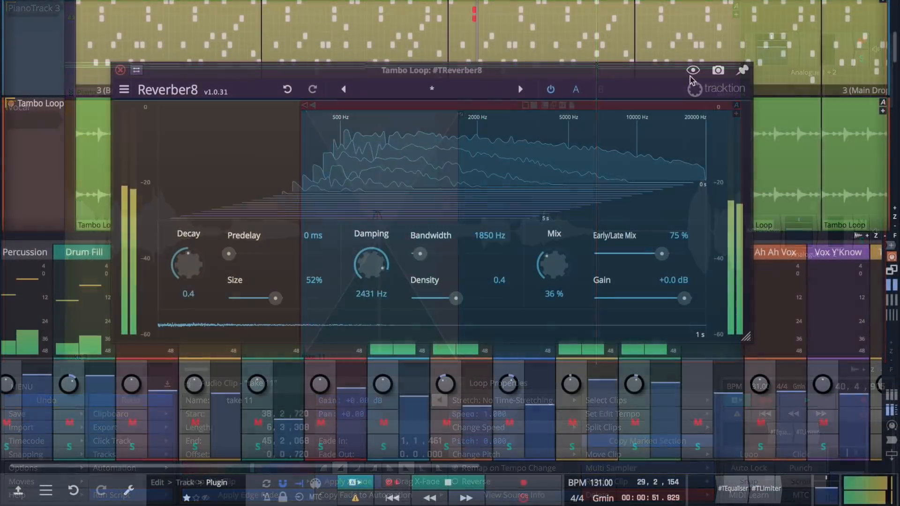
click(693, 70)
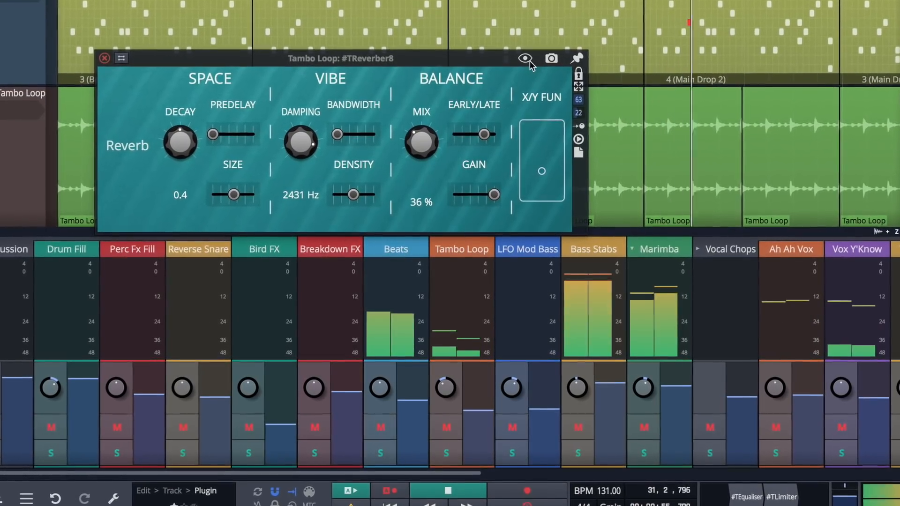
click(524, 58)
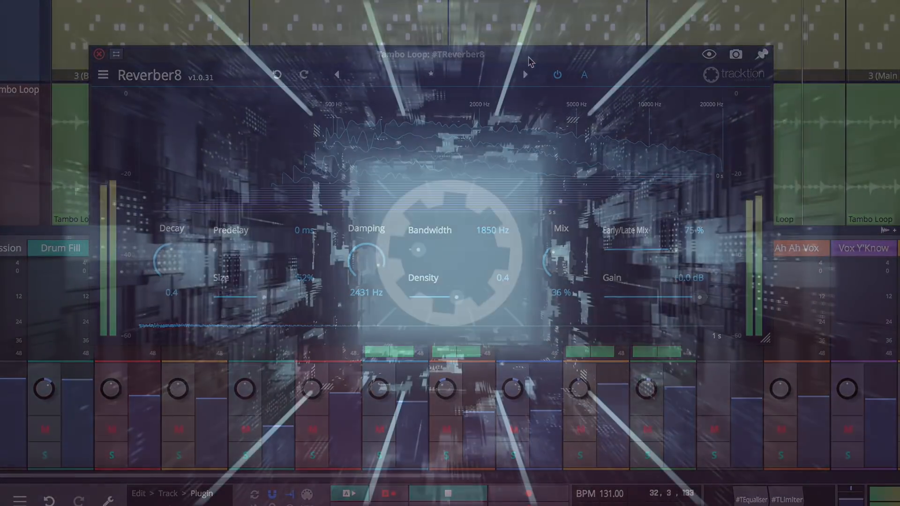